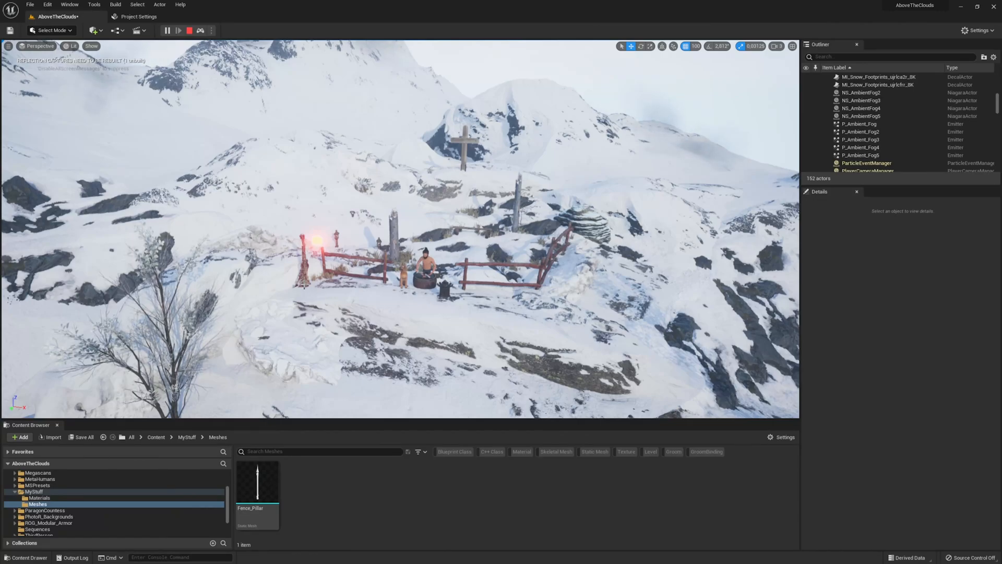
Step: Change the viewport view mode from Lit to Nanite Visualization > Clusters
left_click(74, 46)
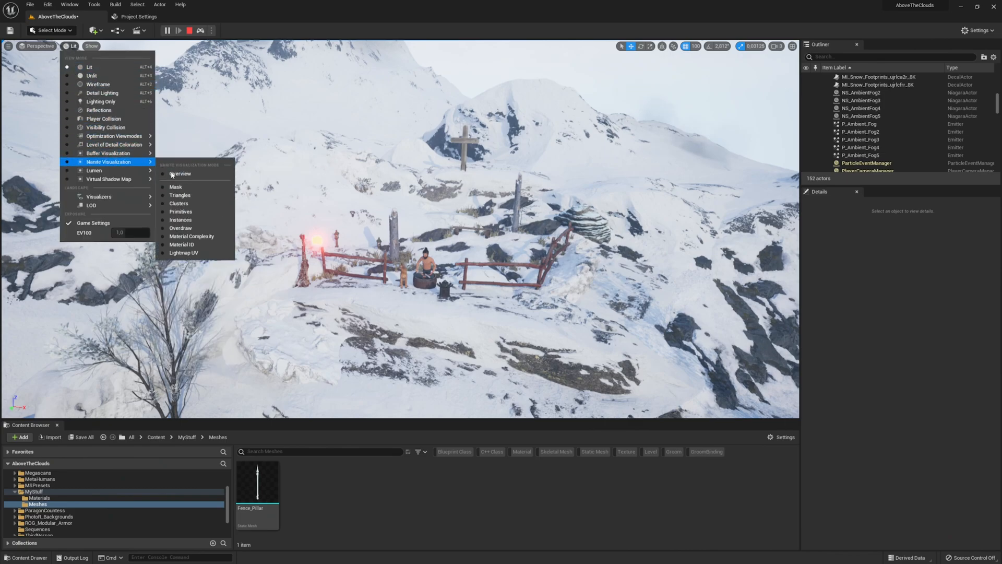
mouse_move(189, 203)
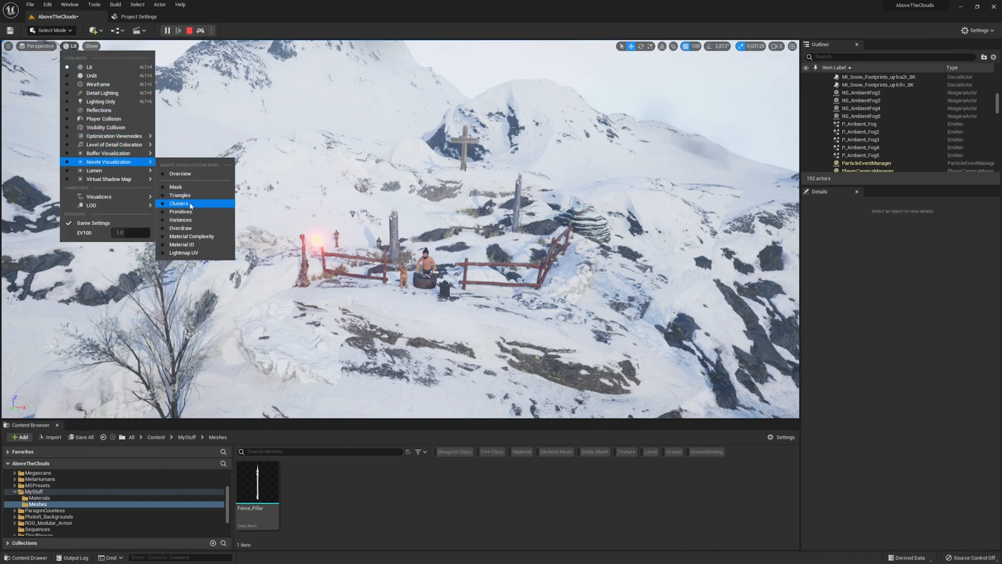
left_click(179, 203)
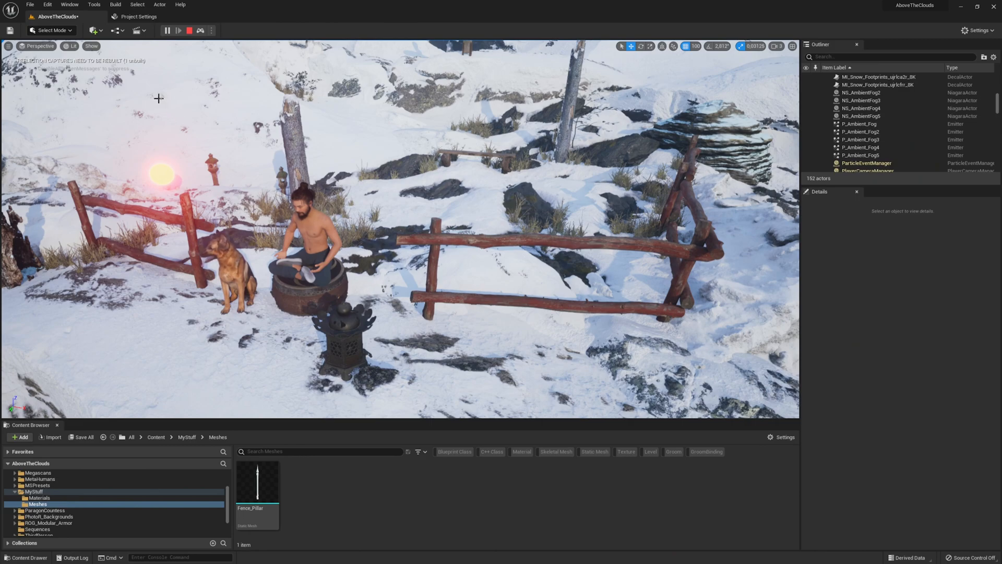
Step: In Project Settings under Platforms > Windows, set Default RHI to DirectX 12
left_click(37, 3)
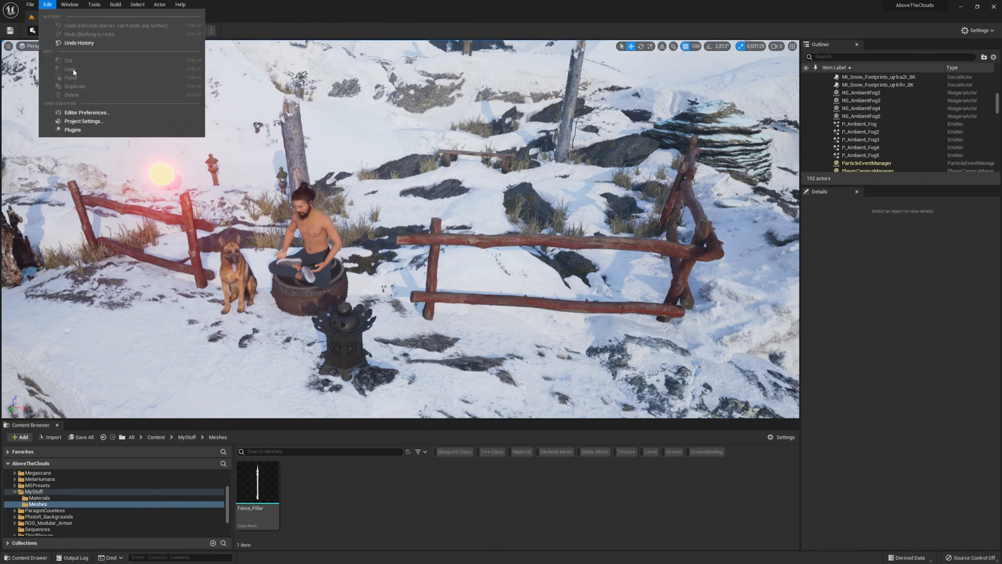
left_click(83, 121)
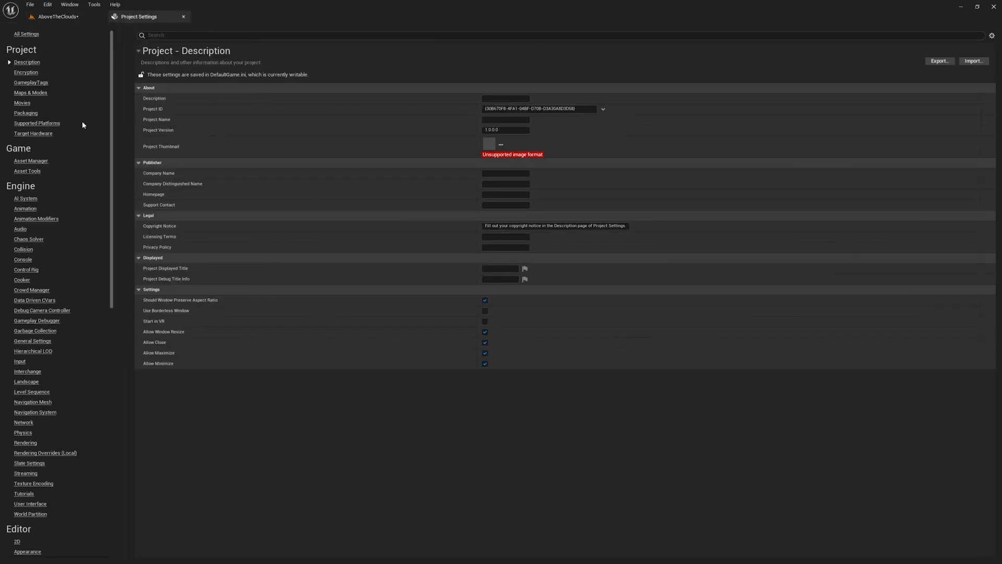
mouse_move(115, 103)
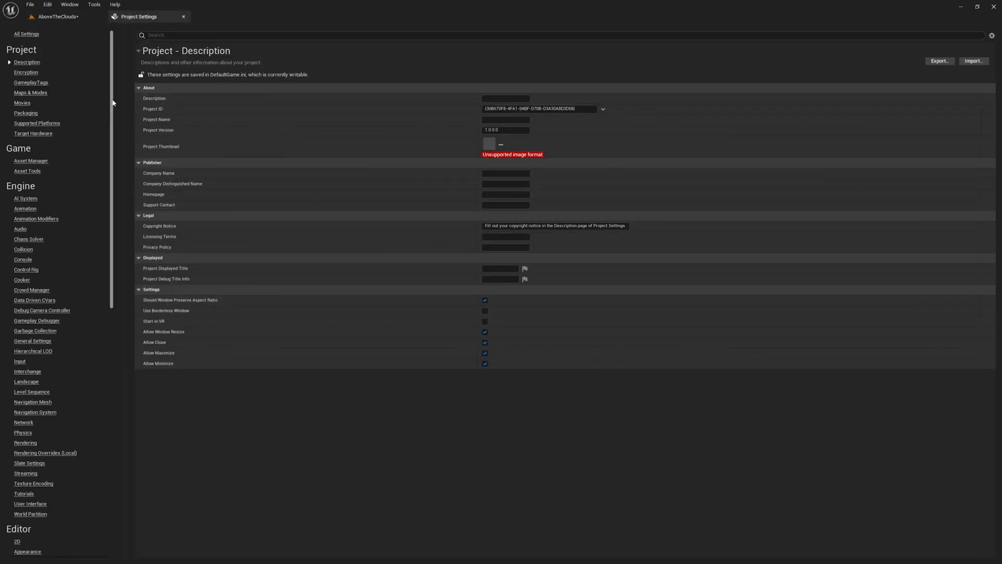
scroll("down", 3)
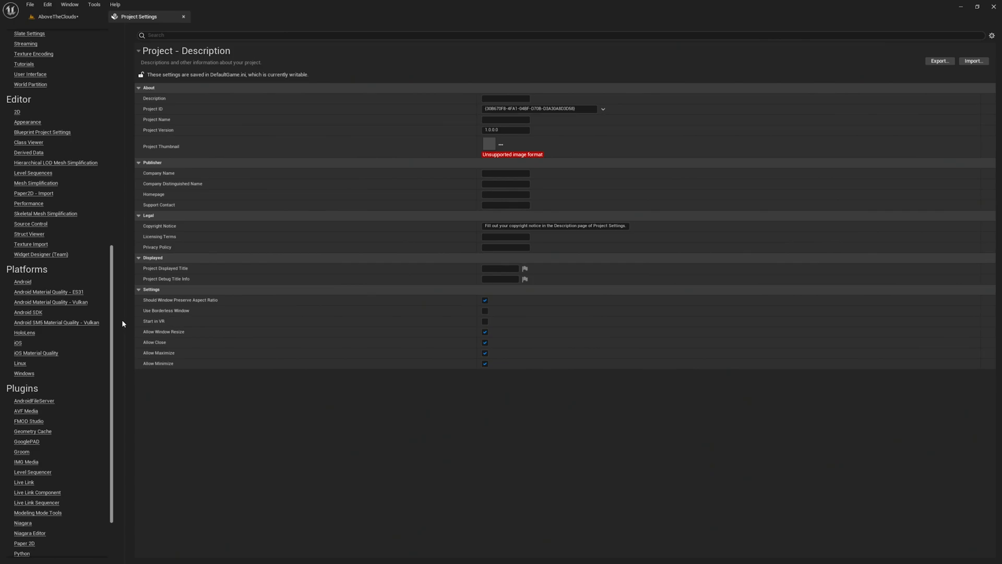
scroll("down", 3)
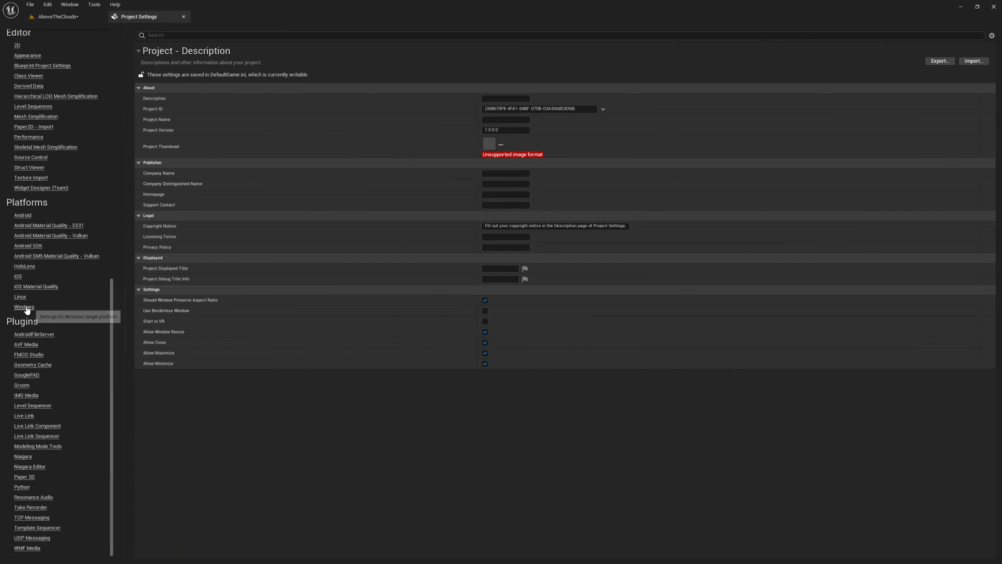
left_click(24, 306)
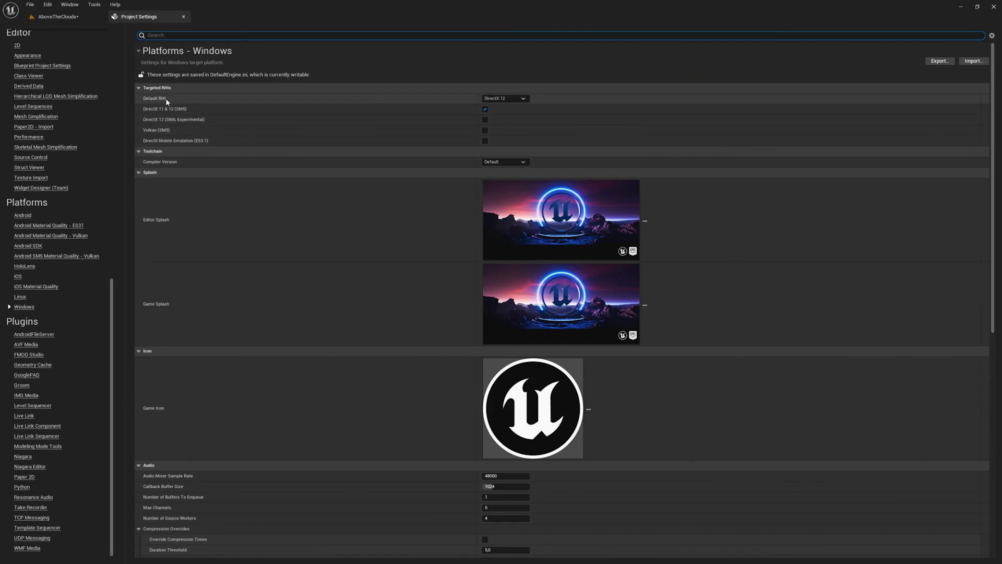
left_click(506, 98)
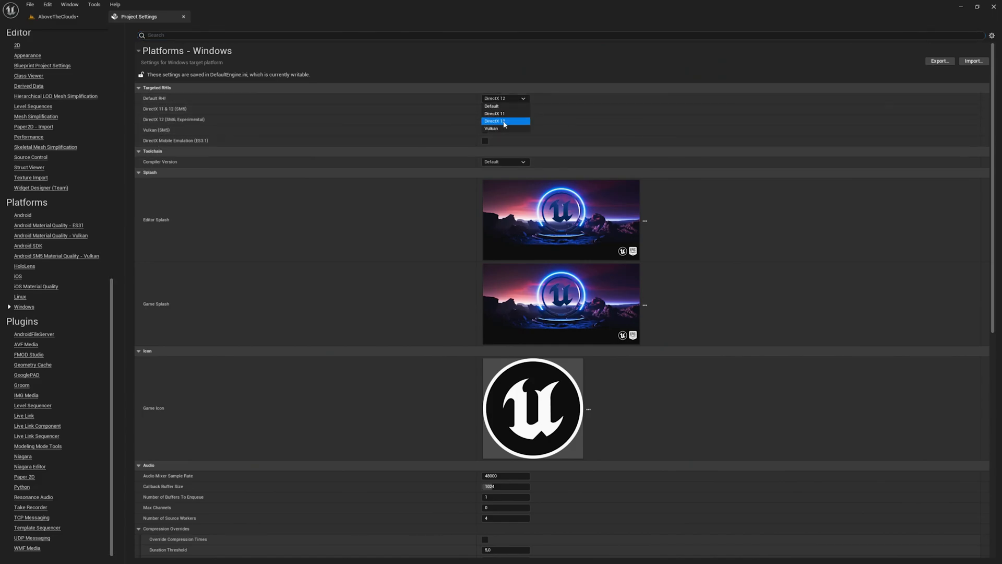
left_click(502, 121)
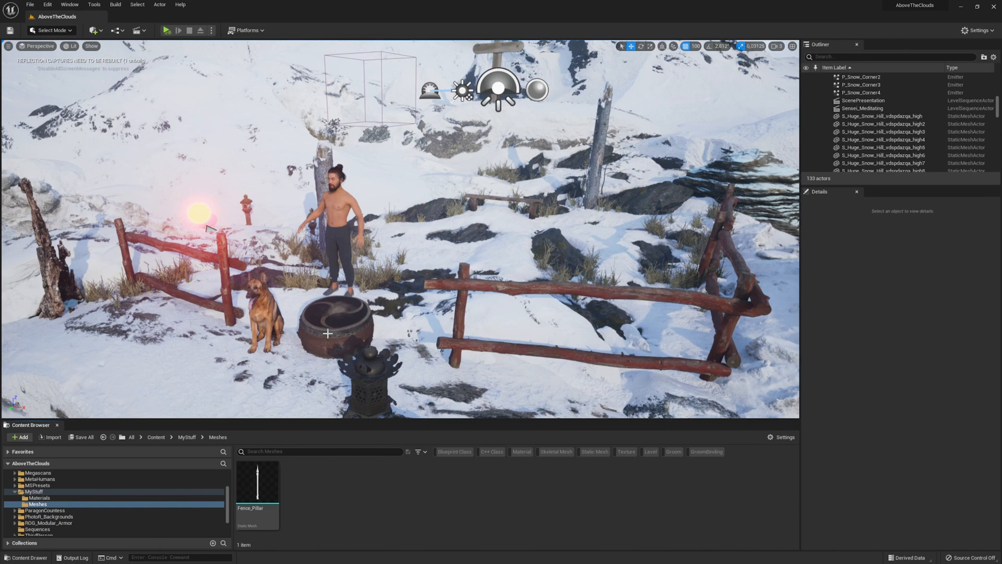
mouse_move(46, 256)
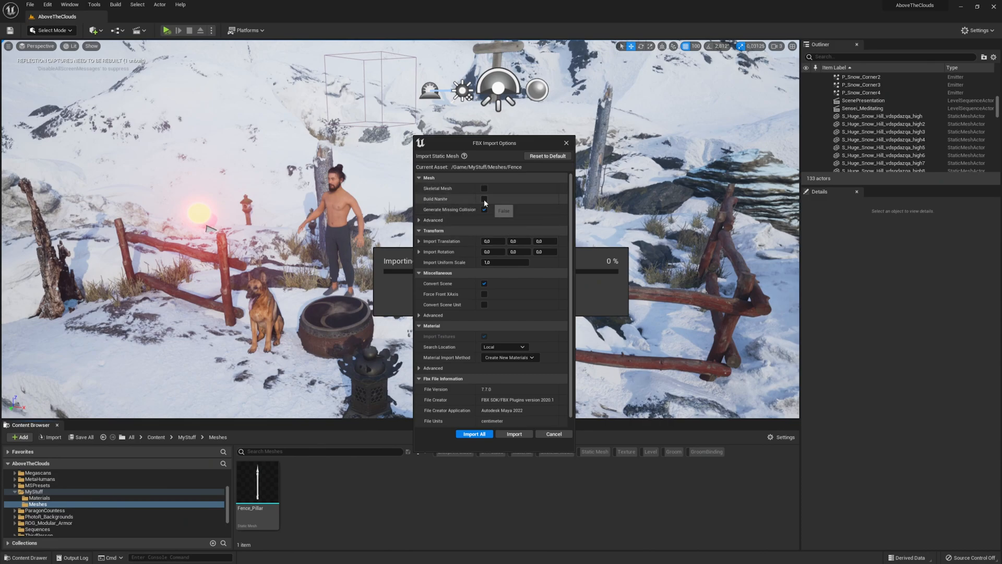
Step: Tick Build Nanite in the FBX Import Options for the Fence import
left_click(484, 199)
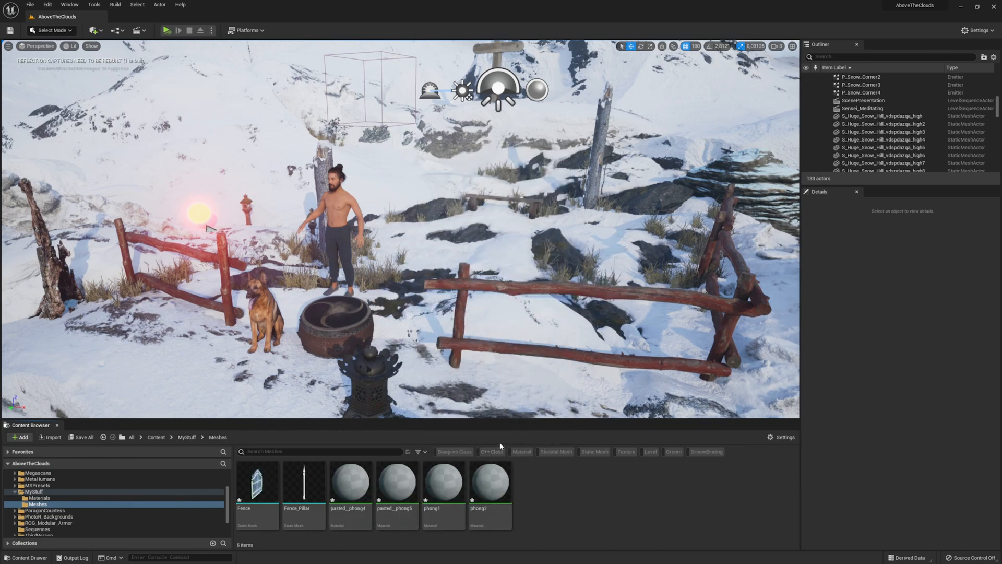
Step: Select Fence and Fence_Pillar in the Content Browser and apply Nanite > Enable
left_click(257, 490)
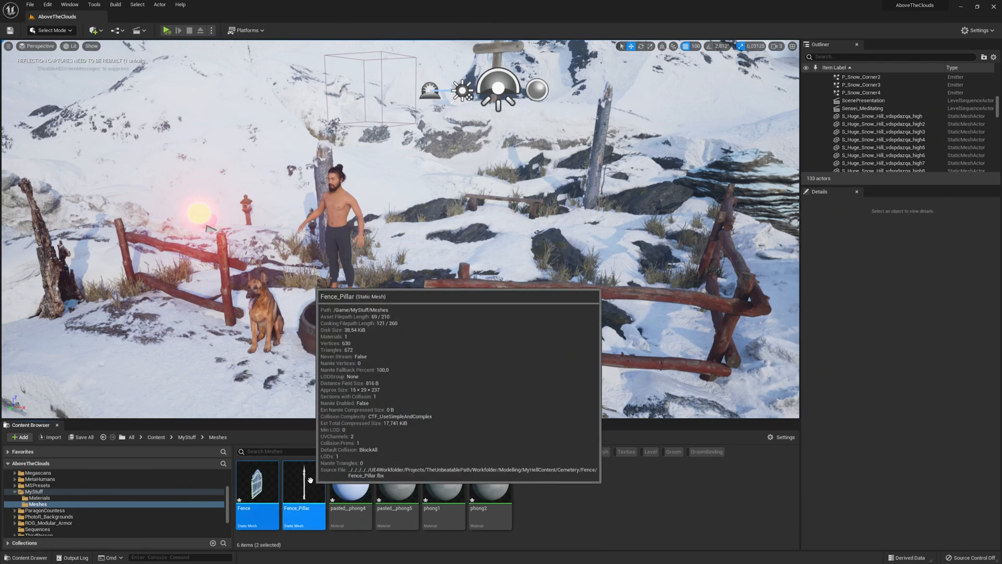
right_click(303, 495)
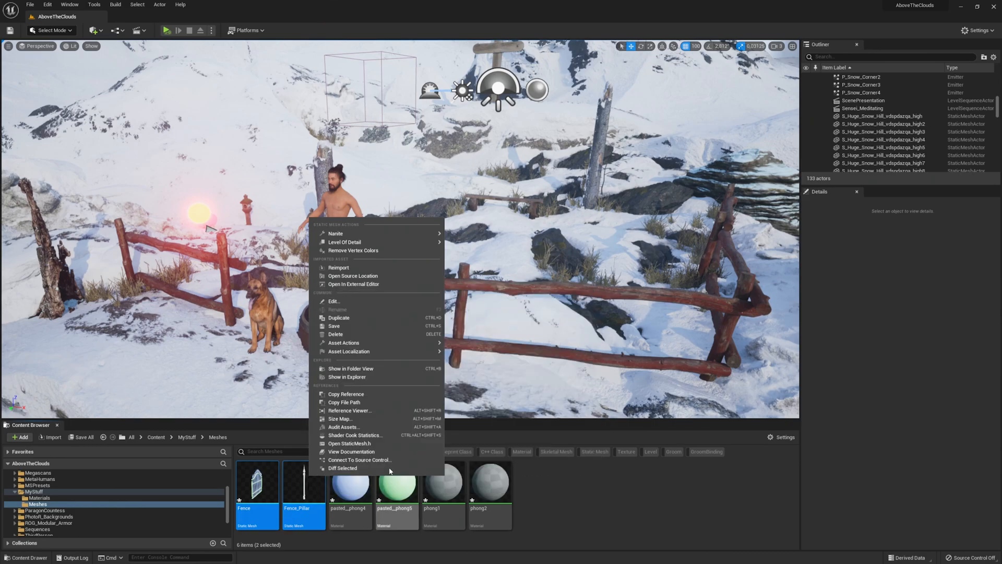
mouse_move(350, 233)
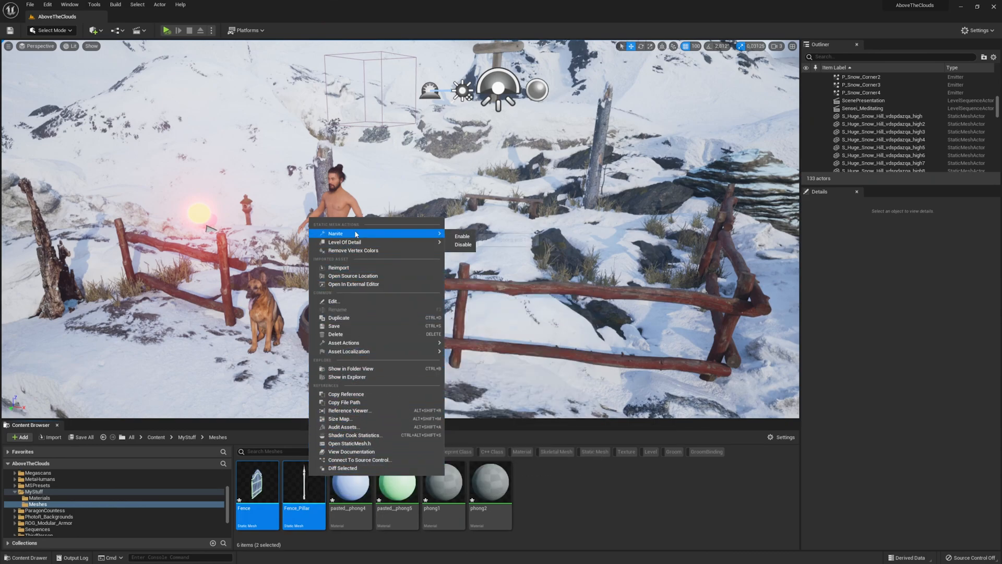
mouse_move(462, 236)
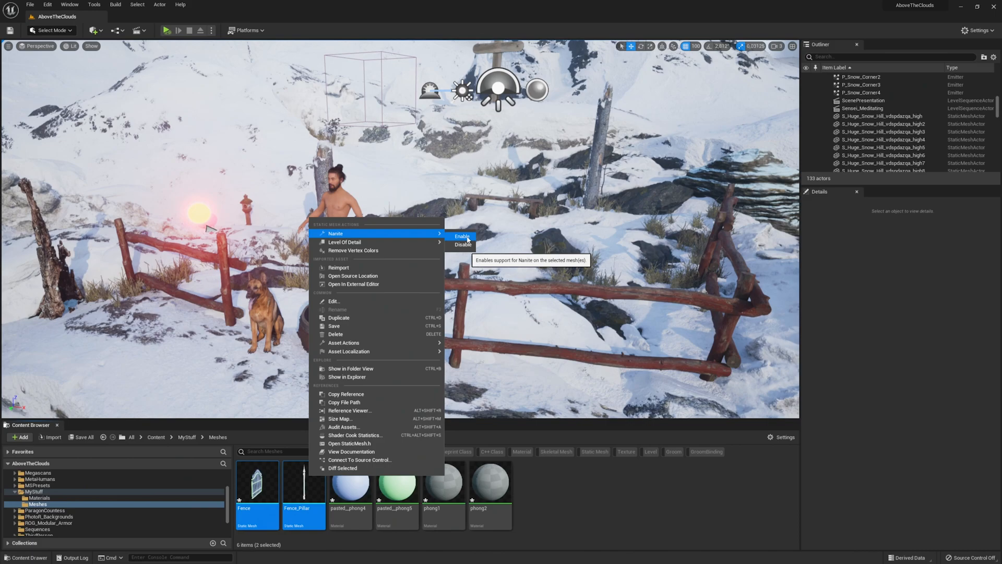
left_click(459, 236)
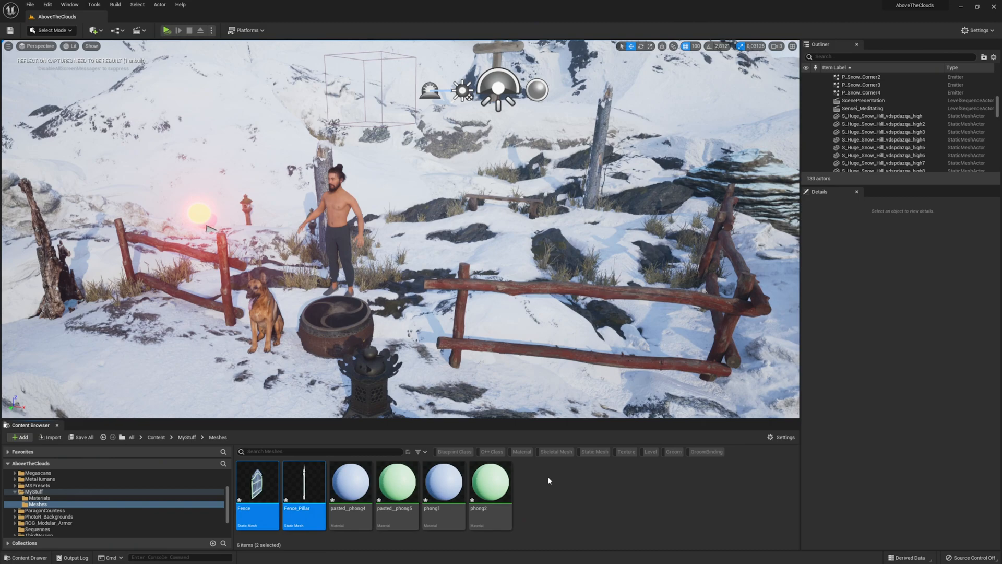
mouse_move(304, 494)
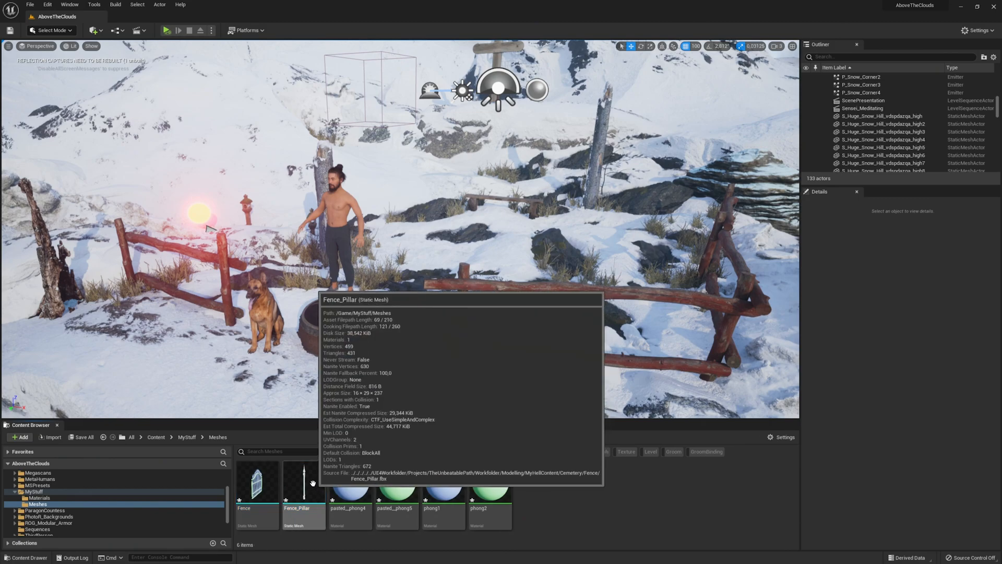
double_click(304, 482)
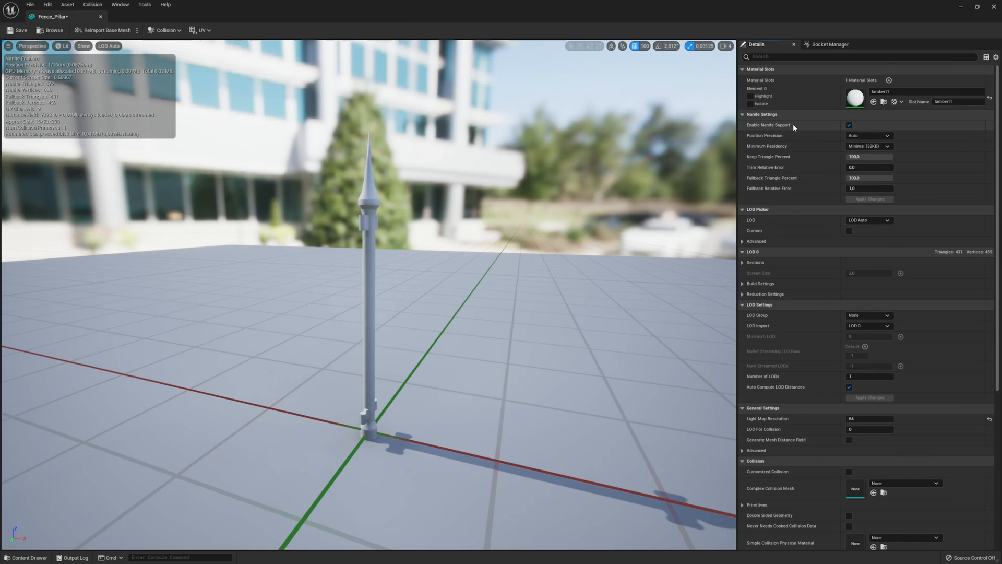
left_click(849, 125)
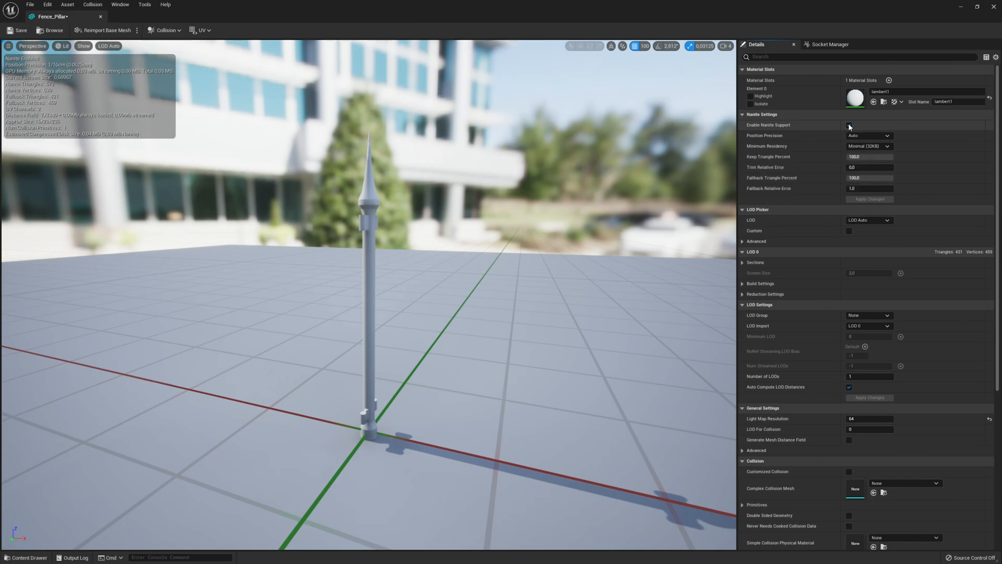
left_click(850, 126)
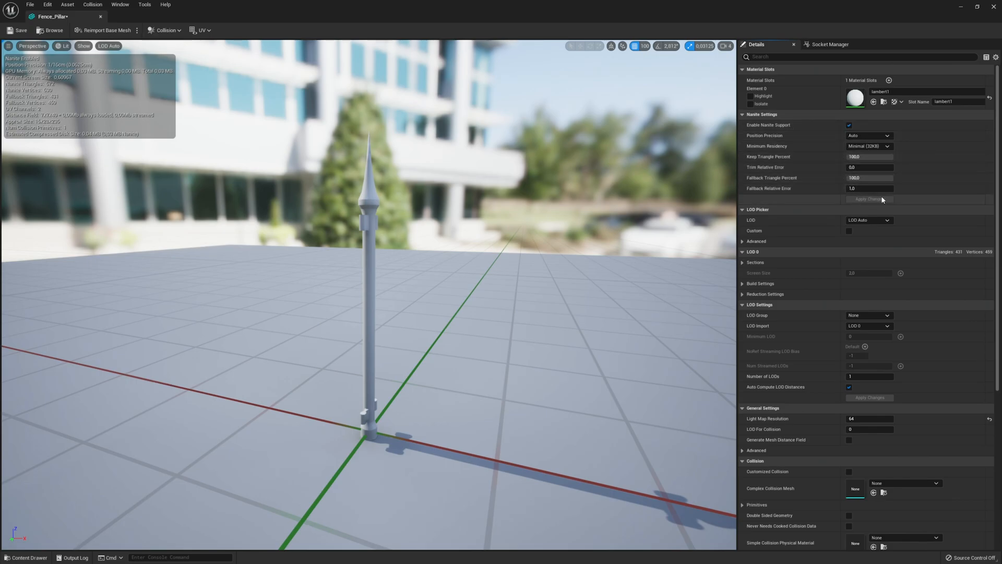
mouse_move(376, 107)
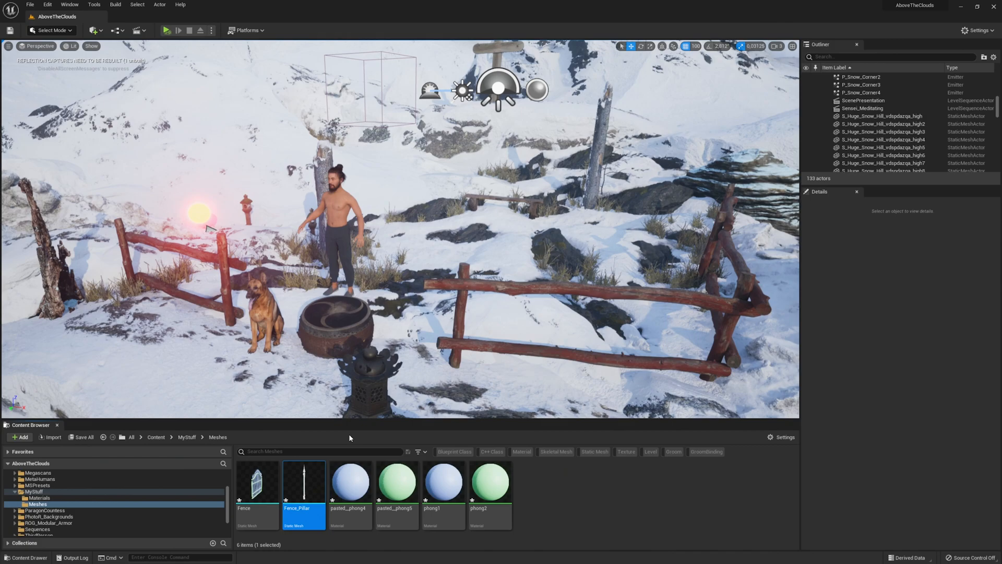
Step: Open the Nanite Tools window from the Tools menu on its Optimize page
left_click(91, 4)
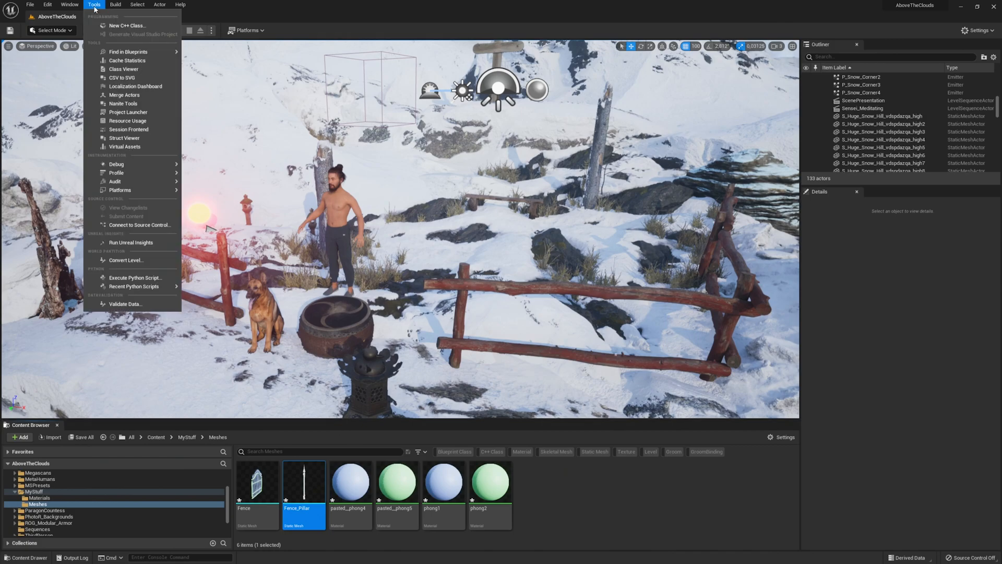
mouse_move(146, 104)
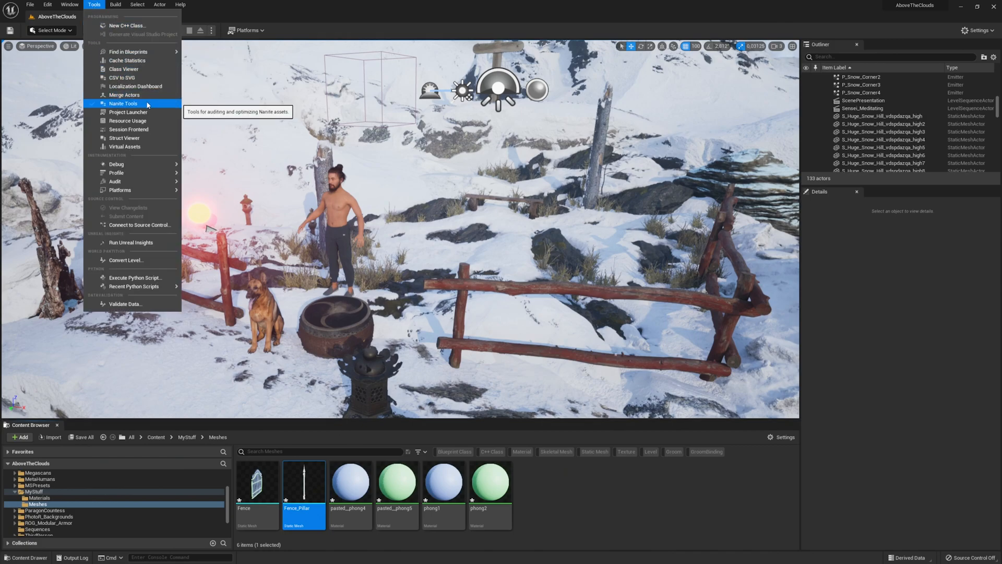
left_click(123, 104)
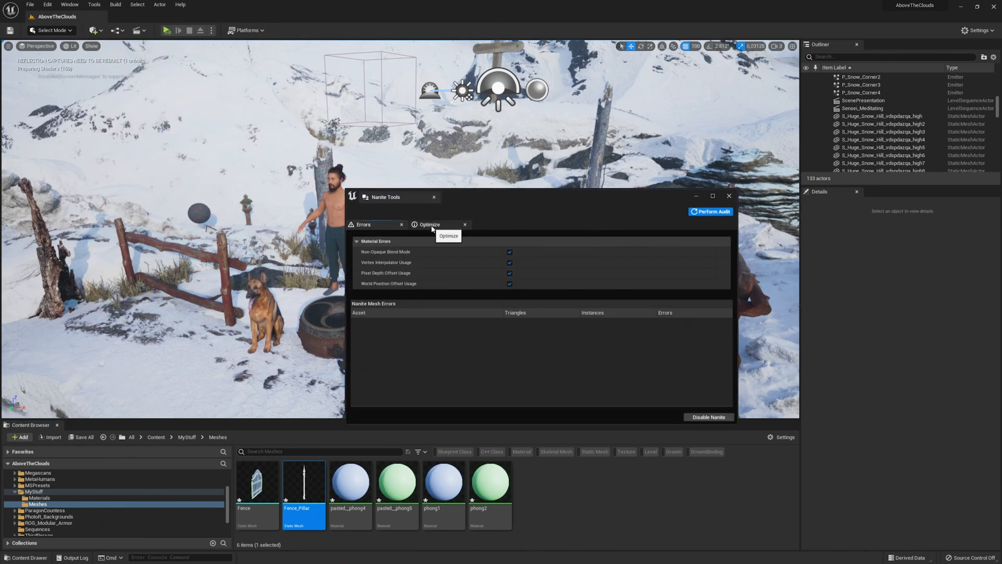
left_click(430, 225)
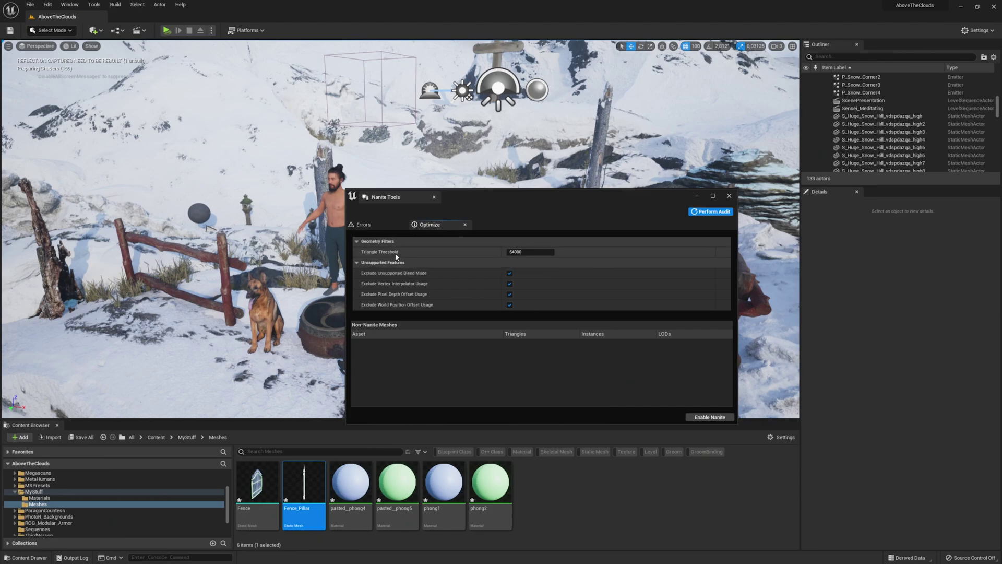
Step: Set Triangle Threshold to 1 and enable Nanite on all listed non-Nanite meshes
left_click(529, 252)
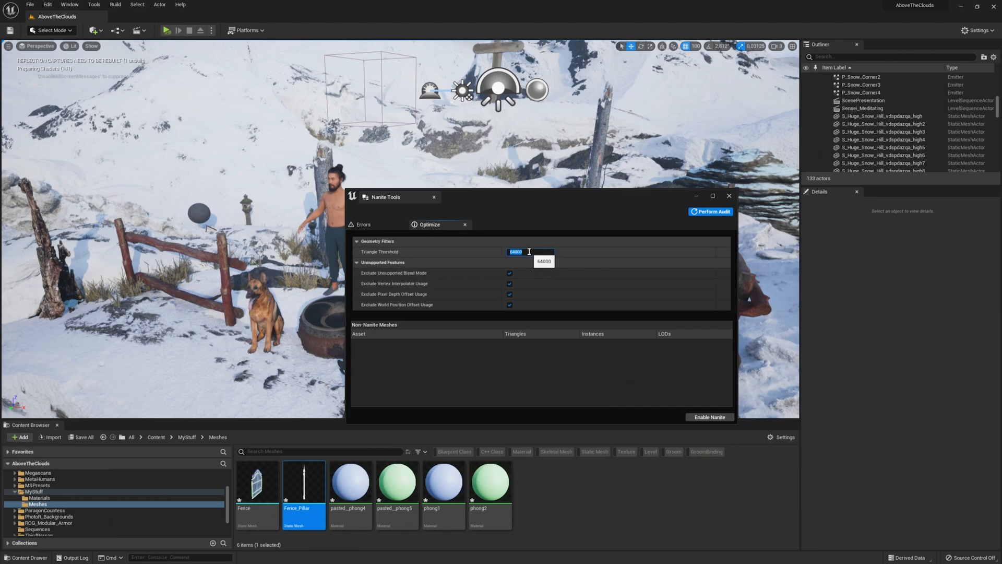
type("1")
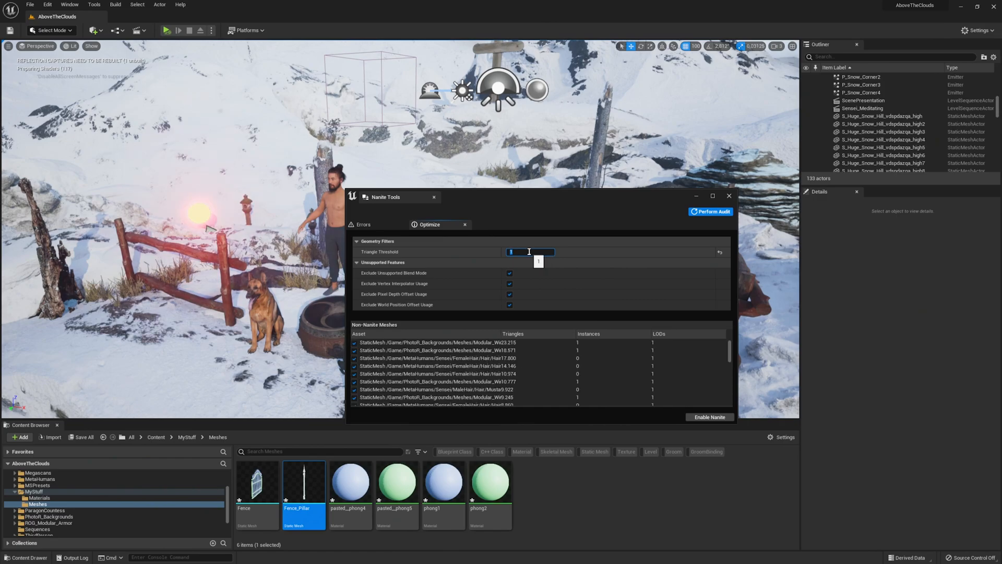
scroll("down", 3)
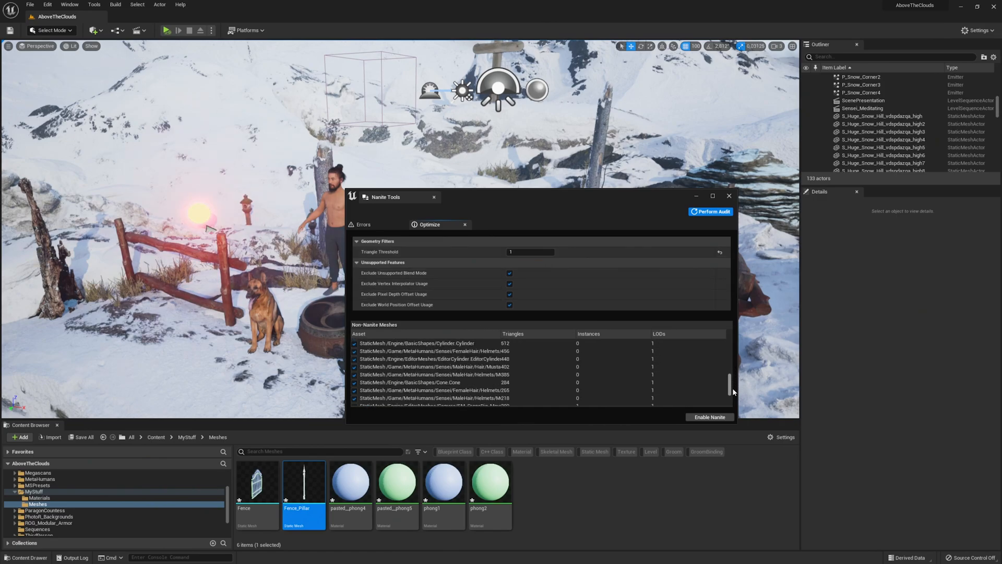
scroll("down", 3)
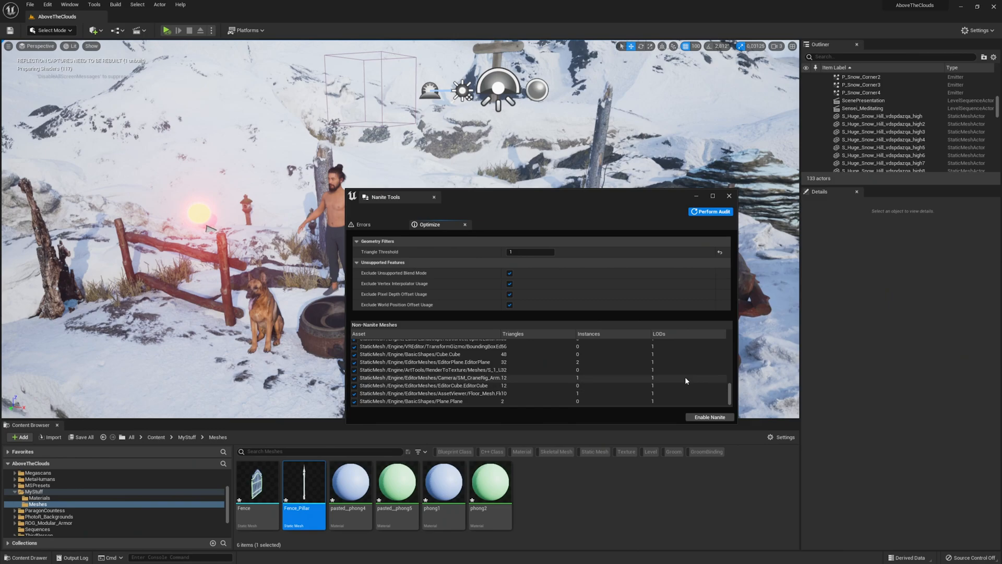
mouse_move(706, 418)
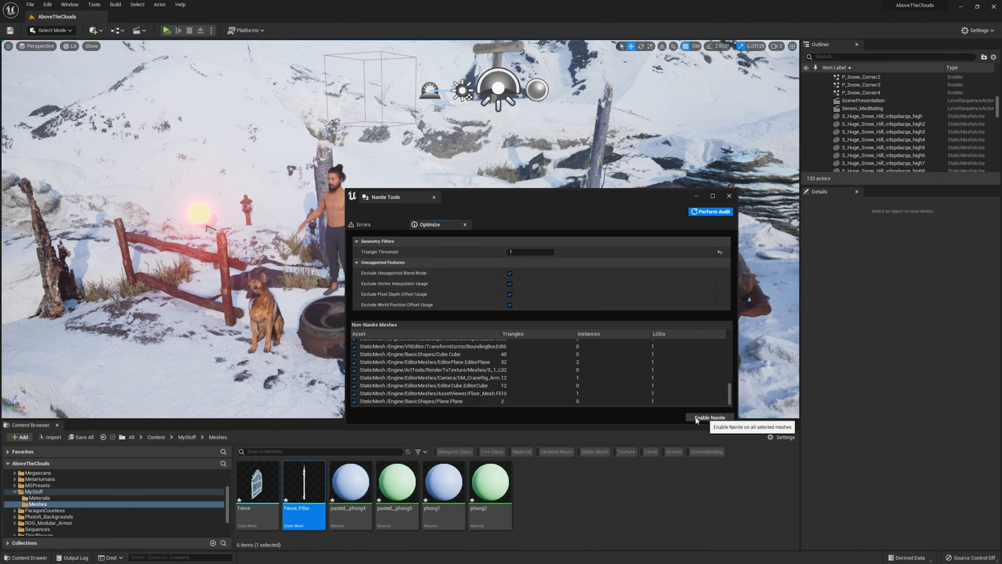
left_click(708, 417)
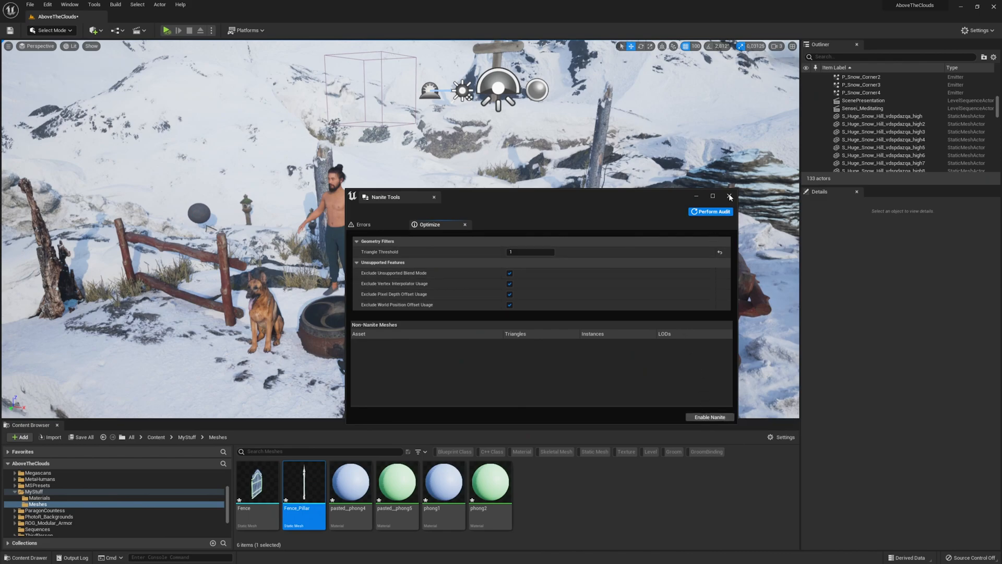
Step: Close the Nanite Tools window to return to the fenced campsite level
left_click(730, 196)
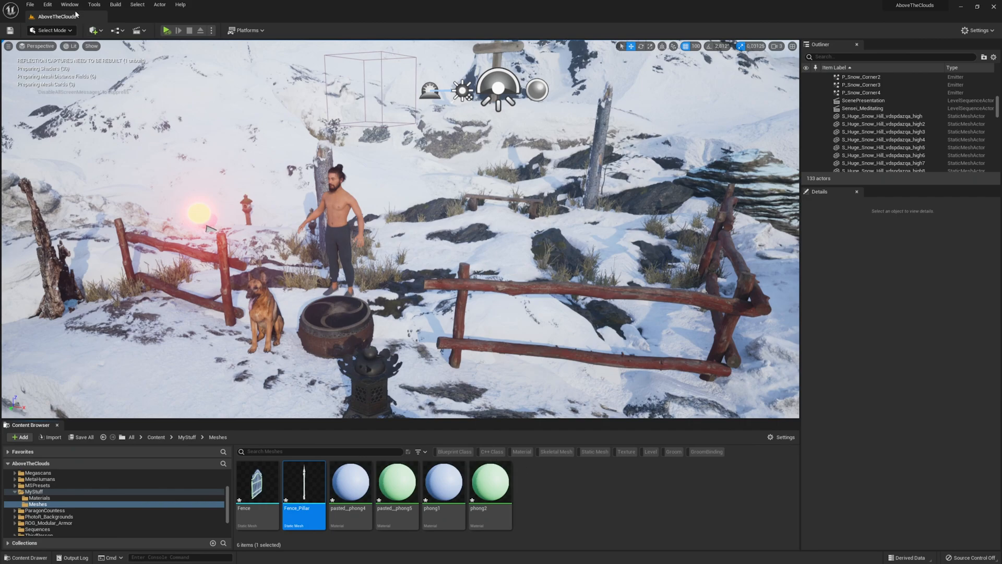
Step: Launch Quixel Bridge from the Quick Add toolbar dropdown
left_click(94, 29)
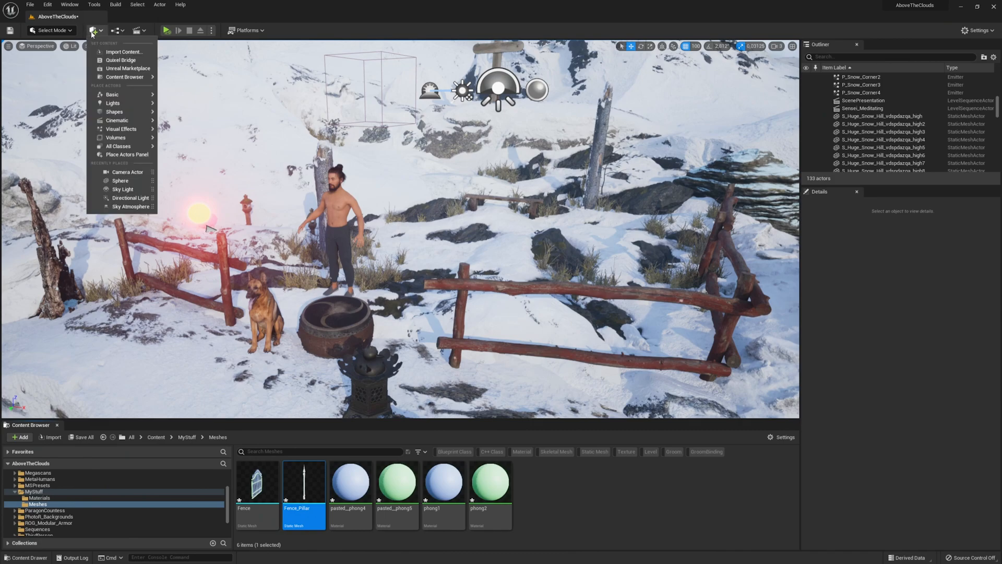
mouse_move(119, 60)
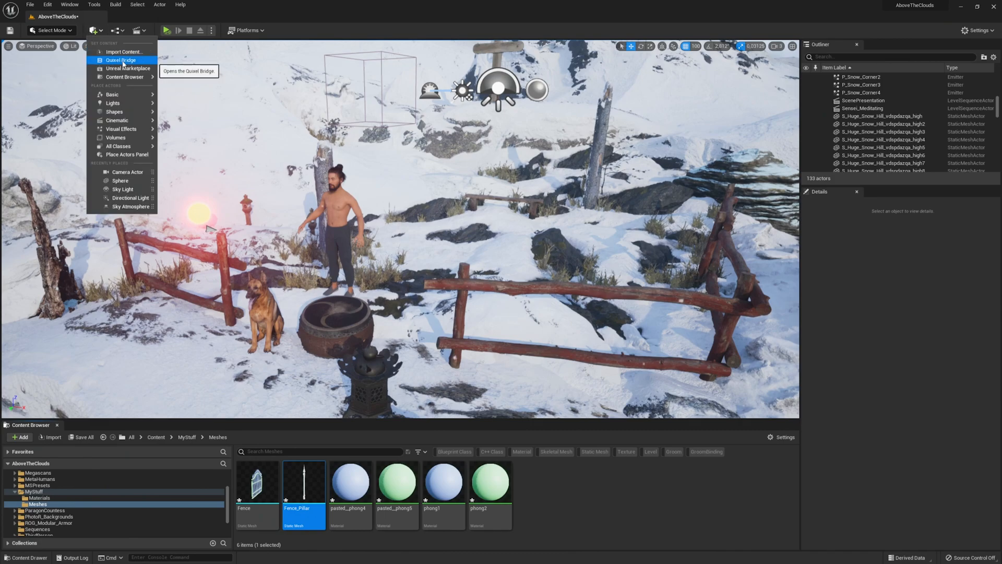
left_click(114, 60)
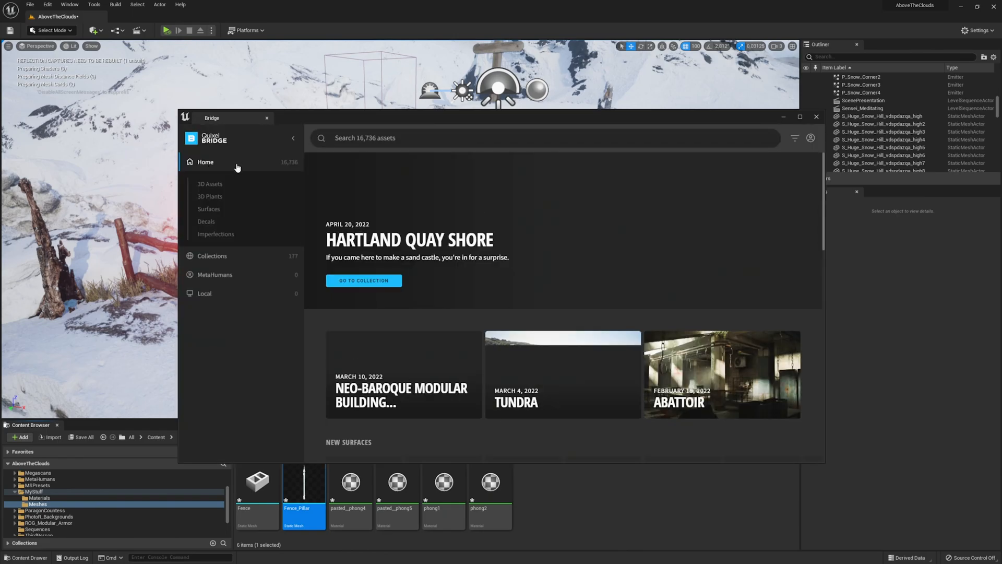
Step: Browse Bridge's 3D Assets, set download quality to Nanite, and close Bridge
left_click(209, 184)
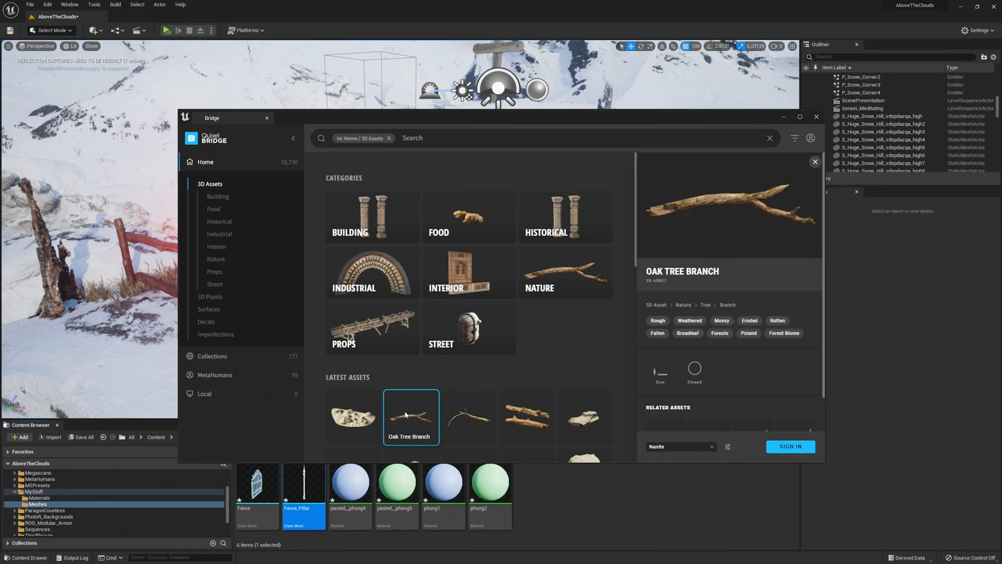
left_click(682, 447)
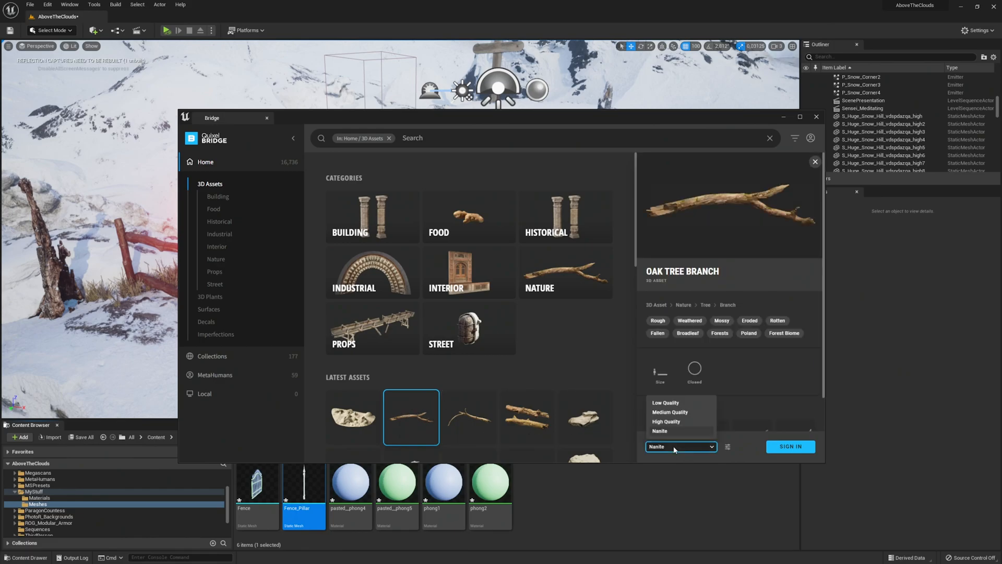
left_click(659, 430)
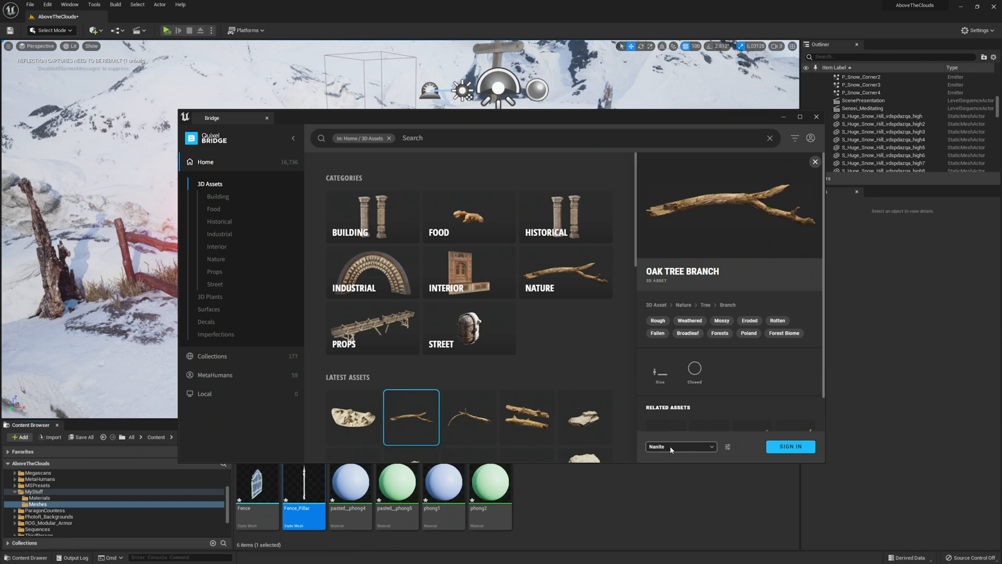
mouse_move(675, 458)
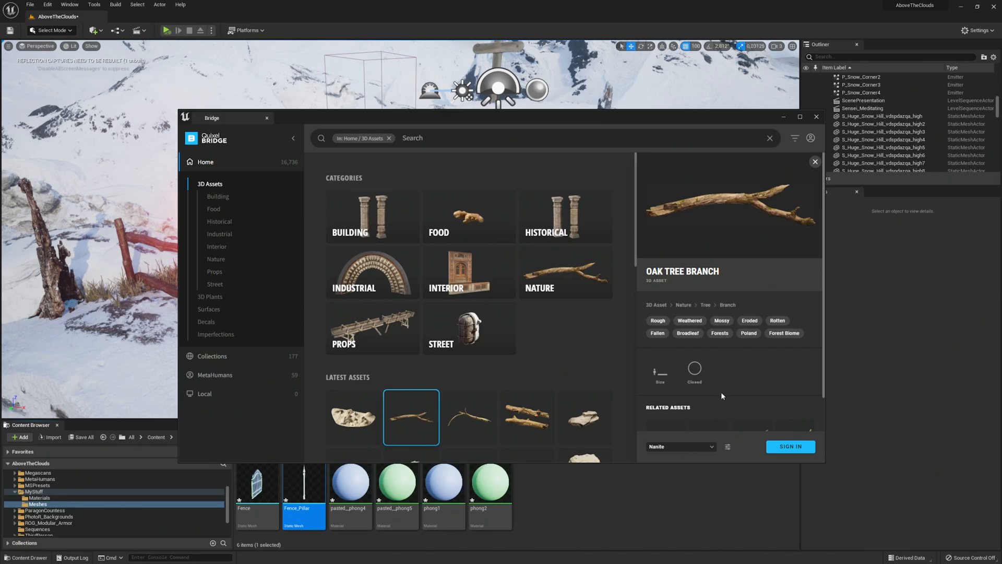
mouse_move(818, 119)
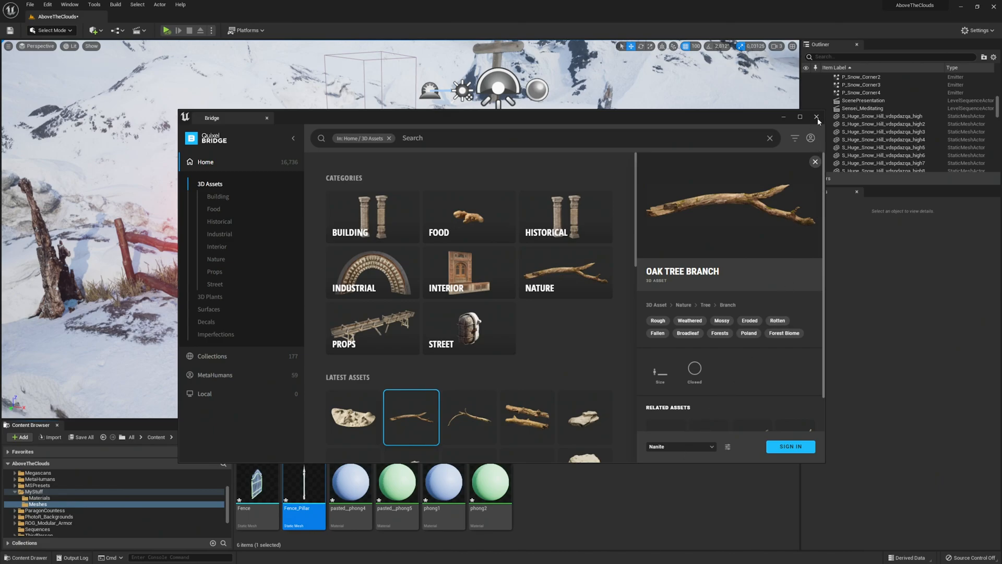
left_click(817, 117)
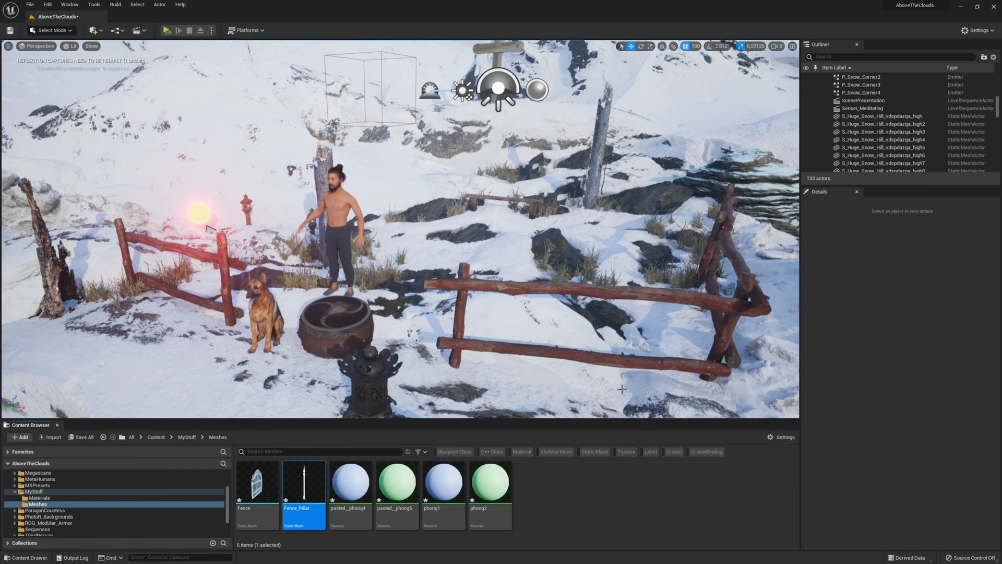
mouse_move(102, 76)
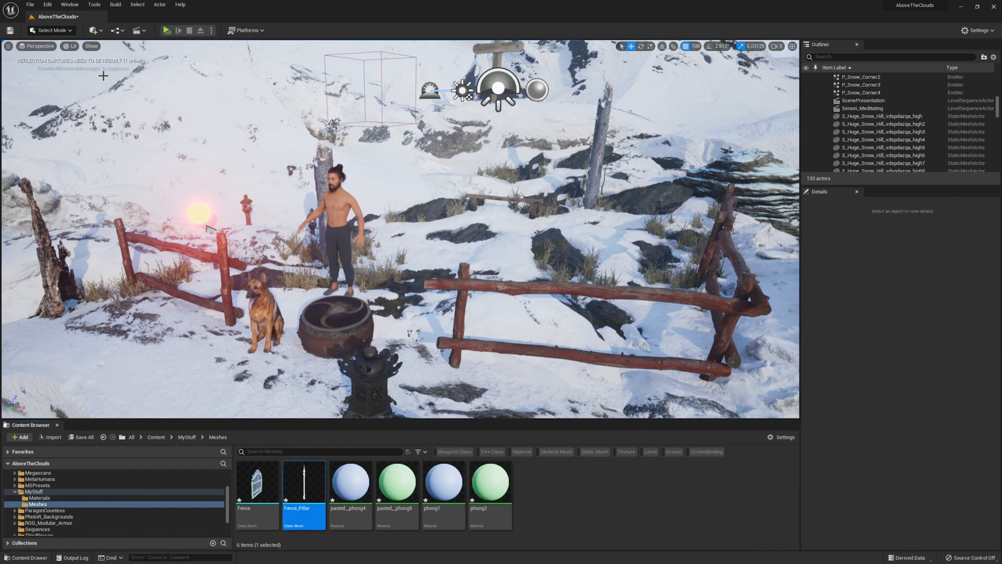
Step: Open the viewport's Lit view mode dropdown over the campsite level
left_click(77, 46)
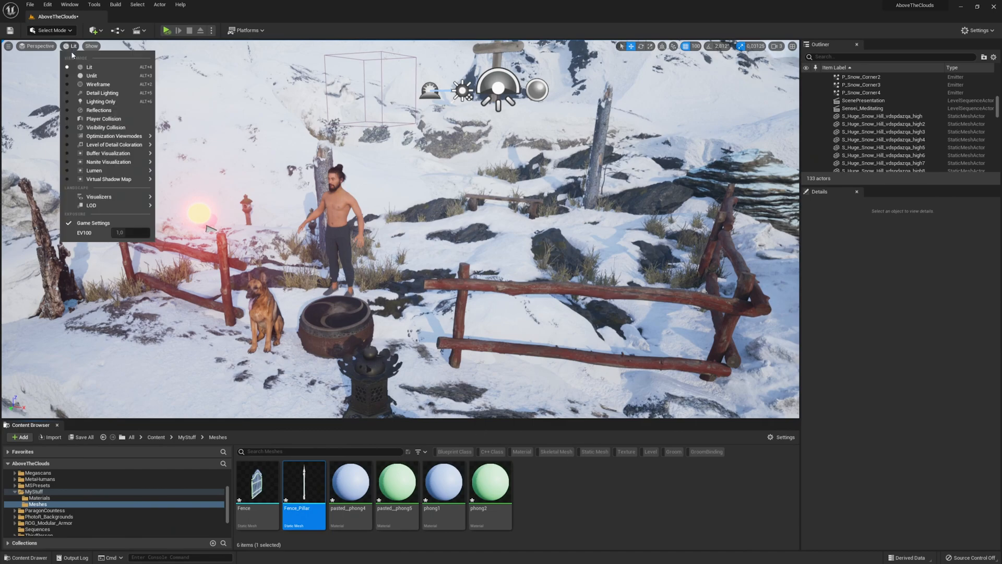
mouse_move(109, 162)
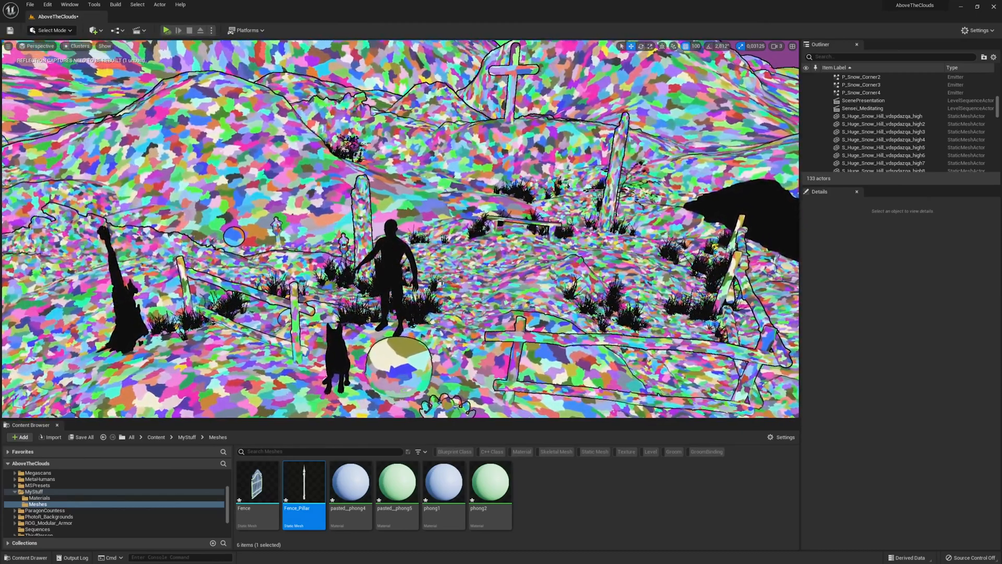
Step: Select BP_Sensei and start a play session of the snowy campsite level
left_click(851, 127)
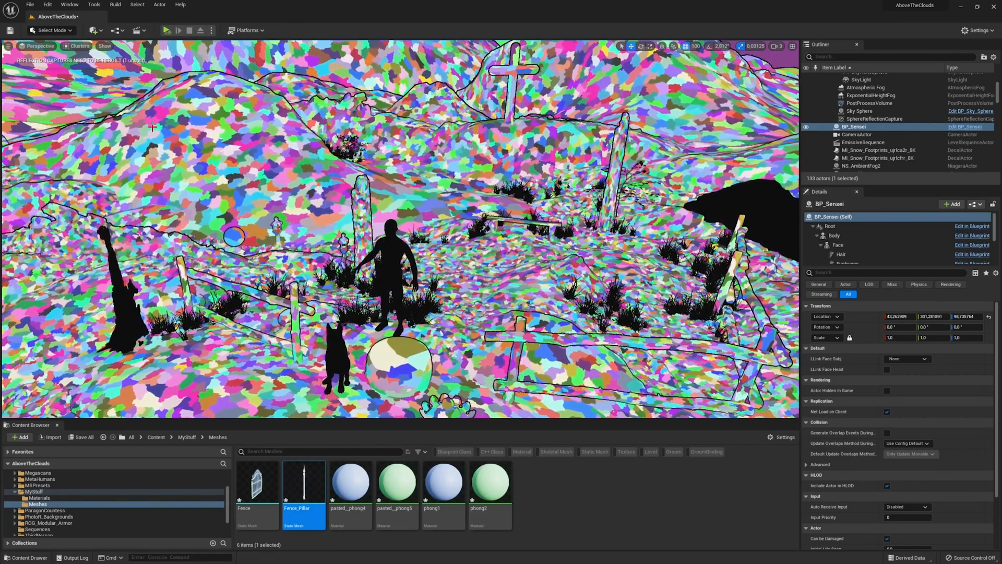
left_click(164, 29)
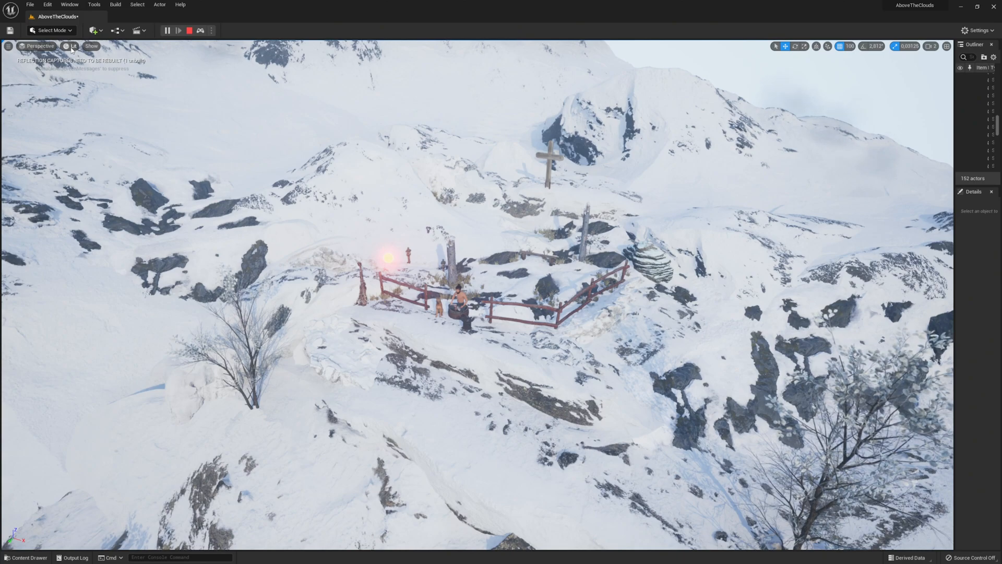
Step: Open the Nanite Visualization submenu from the viewport view modes list during play
left_click(71, 45)
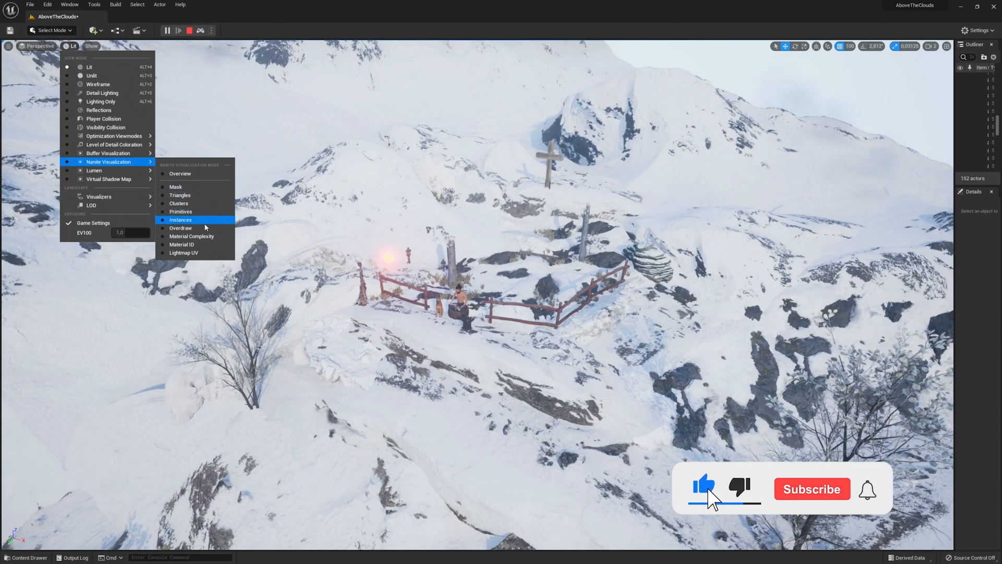
left_click(812, 489)
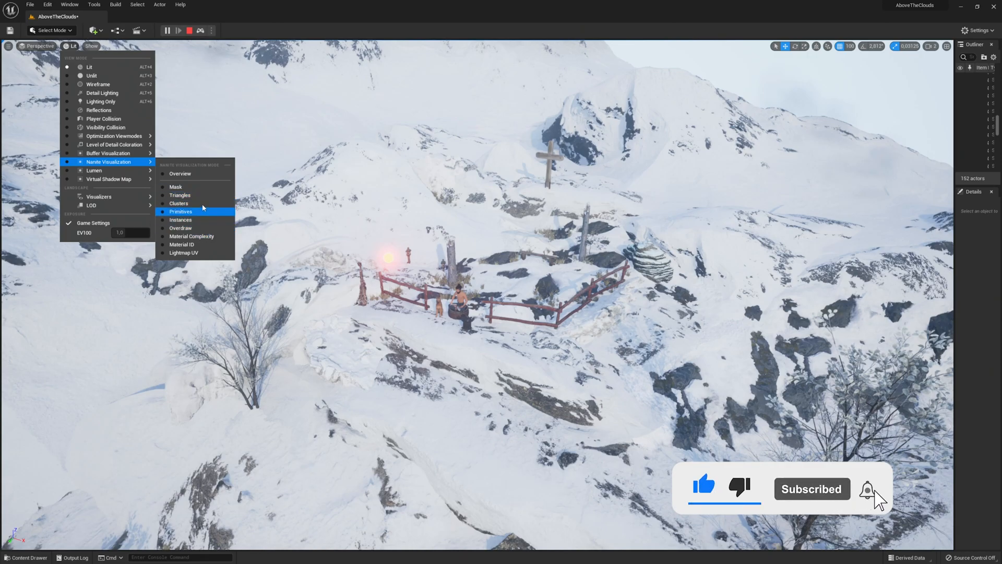